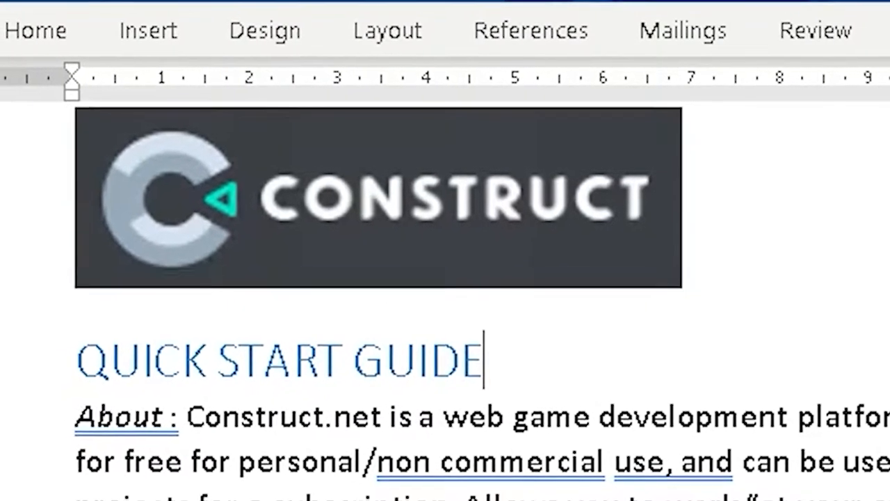
{"action": "scroll", "scroll_direction": "down", "scroll_amount": 3}
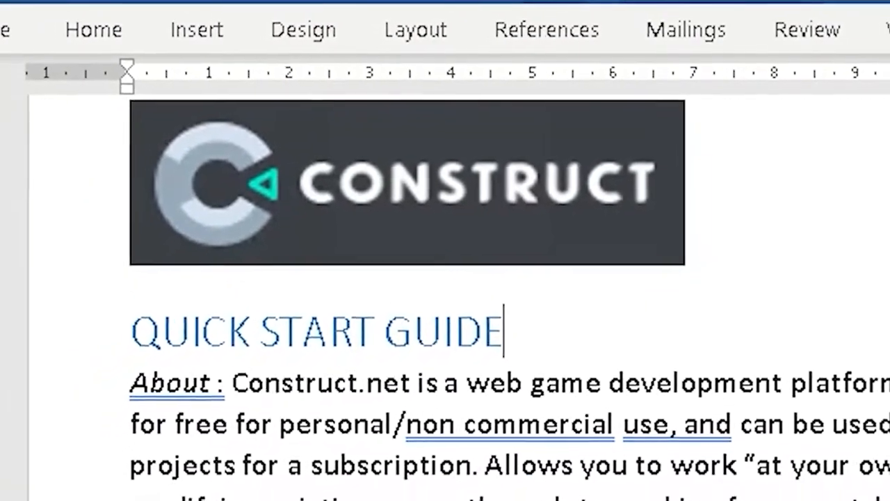